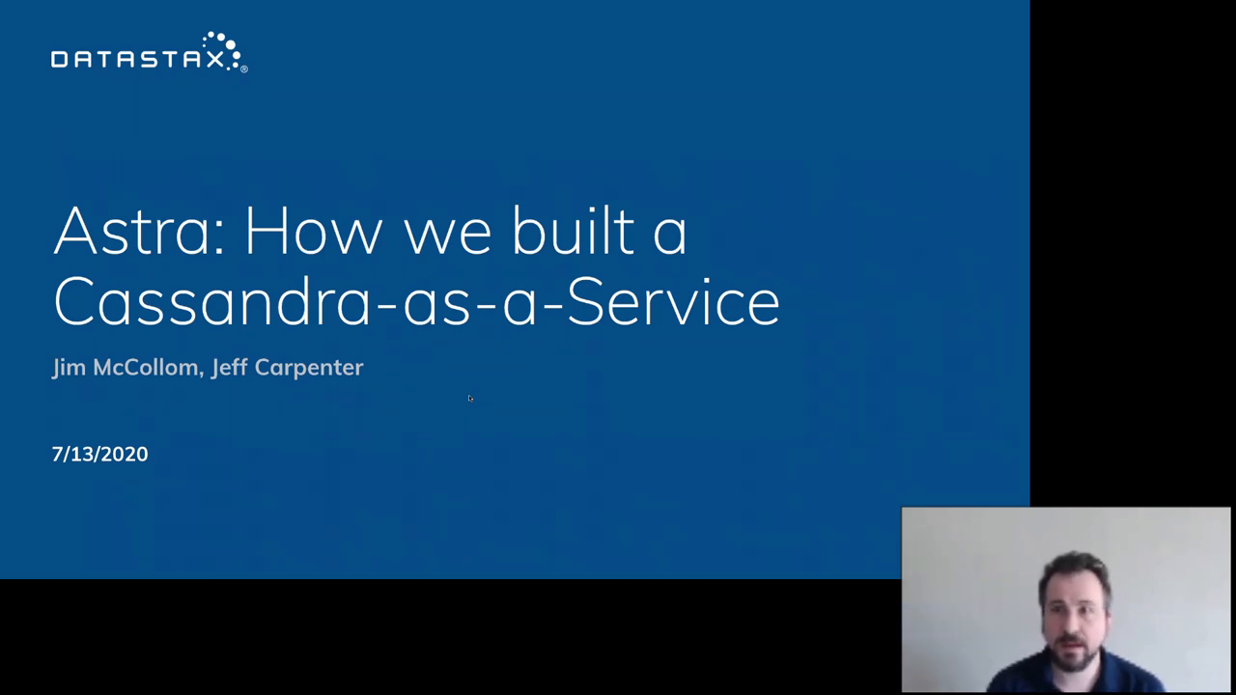
- Advance from the title slide to the first presenter's About slide on cloud engineering
{"action": "key", "text": "Right"}
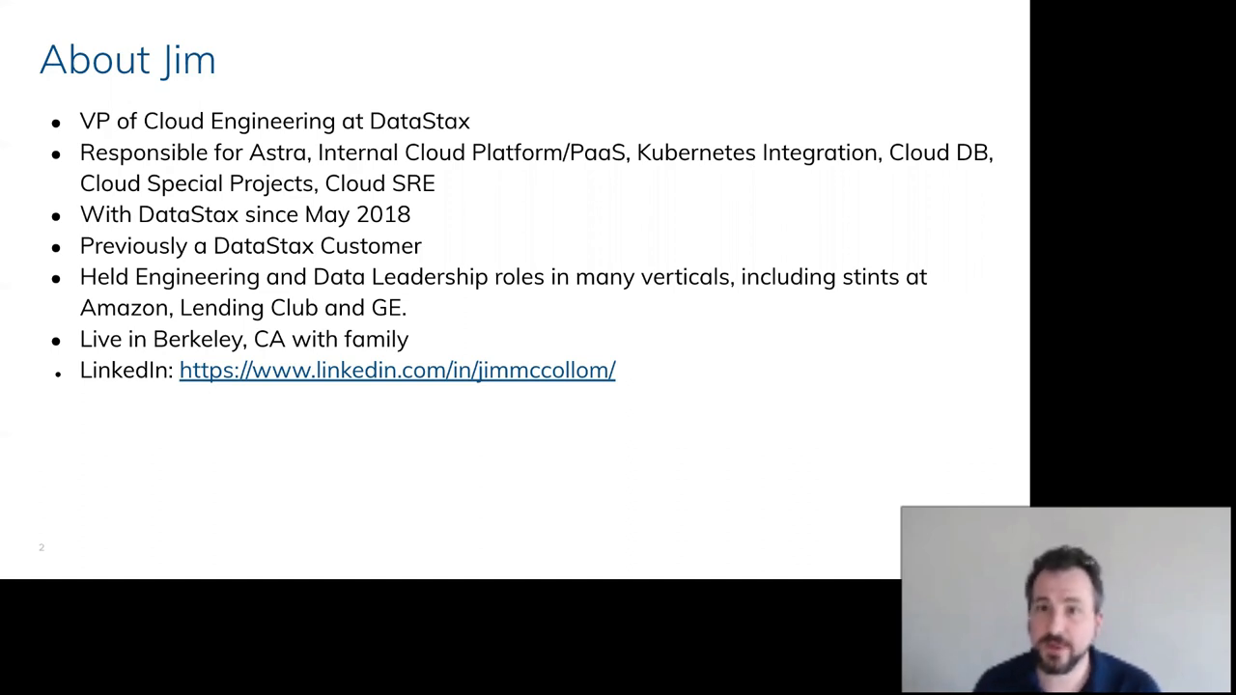
{"action": "mouse_move", "coordinate": [748, 258]}
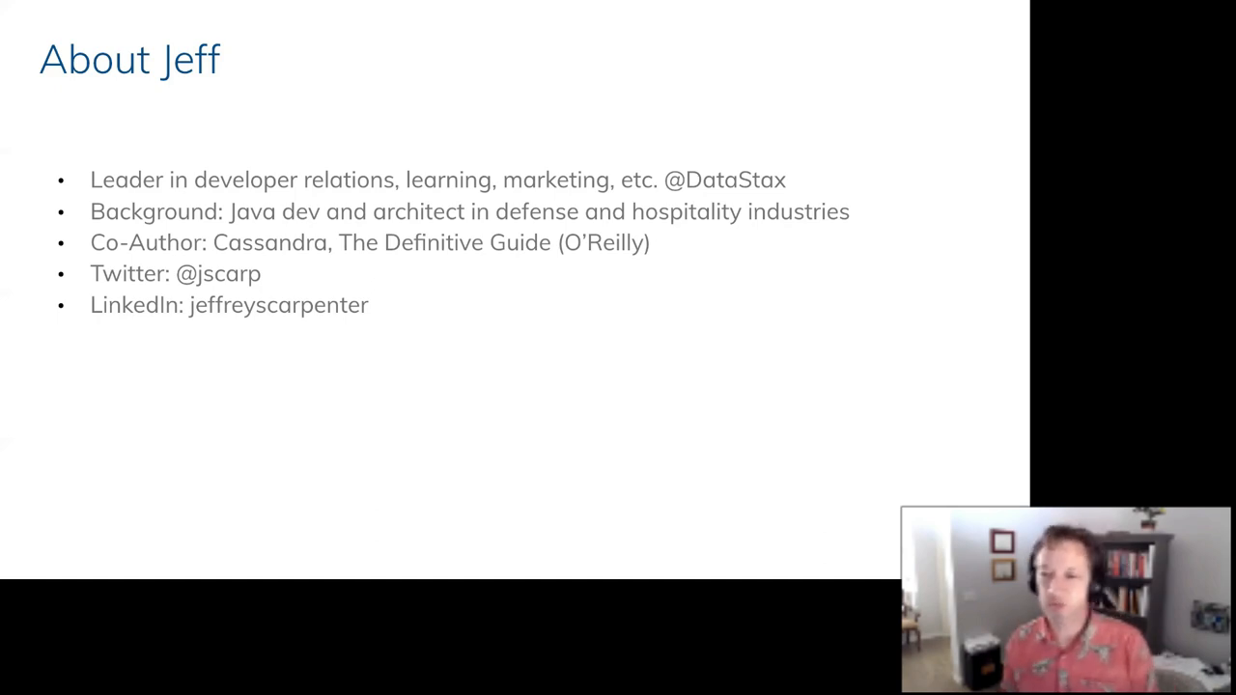
{"action": "mouse_move", "coordinate": [480, 436]}
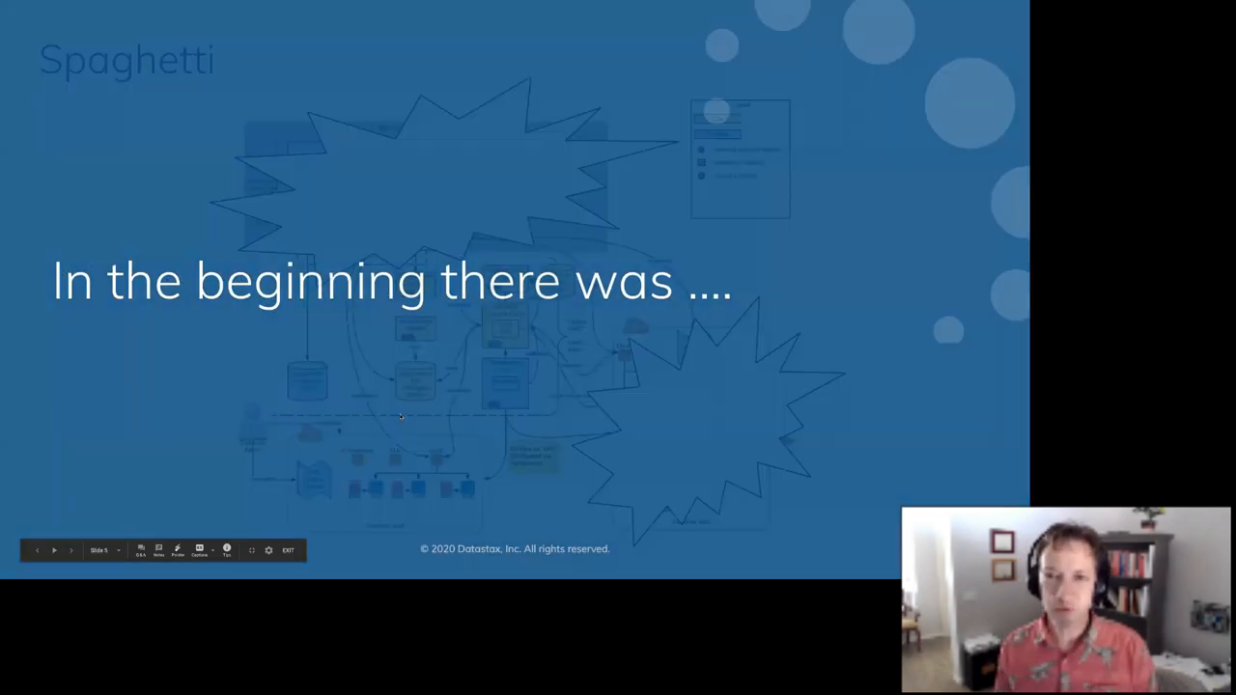
- Advance the presentation to slide 5, the 'Spaghetti' architecture diagram with burst shapes
{"action": "left_click", "coordinate": [55, 551]}
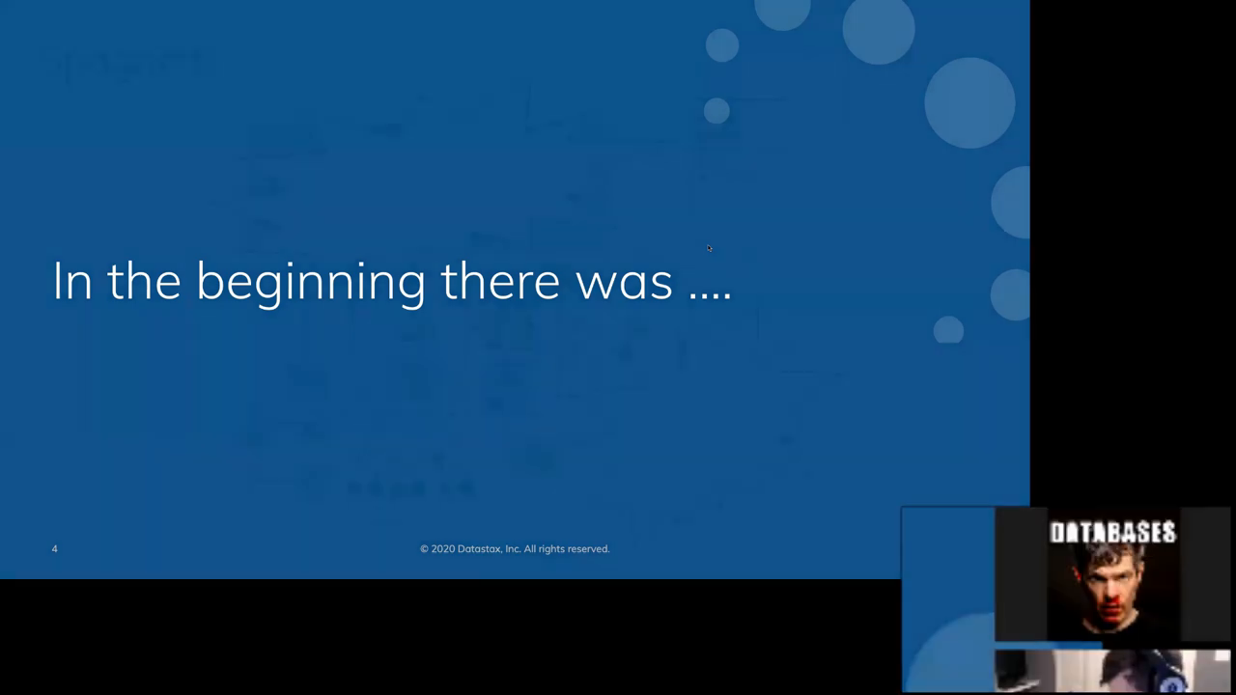
{"action": "key", "text": "Right"}
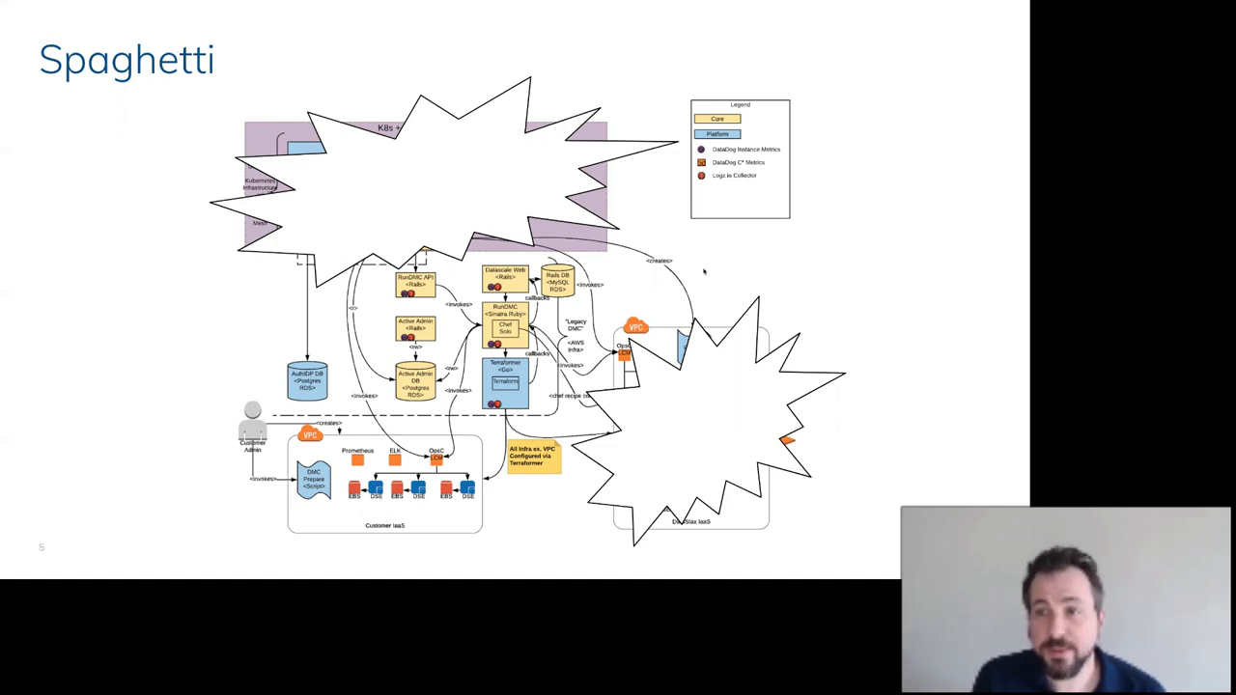
- Advance to slide 6, 'Contained Spaghetti', showing the K8s + Istio service mesh layer
{"action": "key", "text": "Right"}
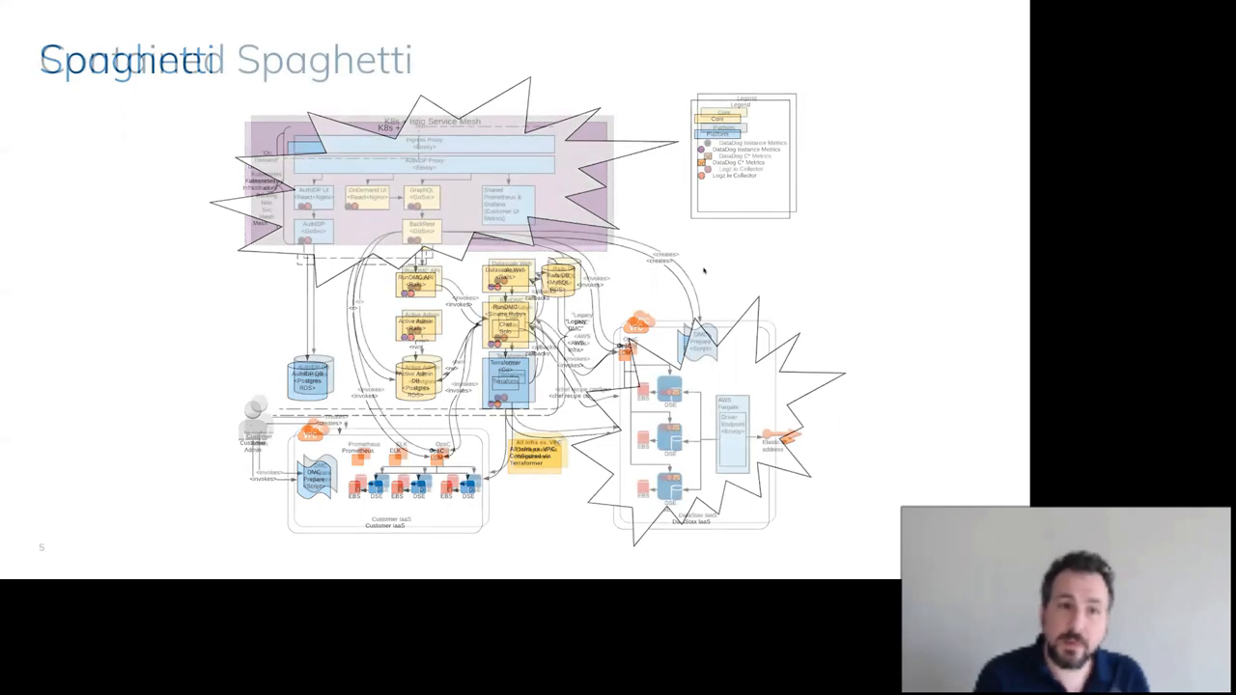
{"action": "key", "text": "Right"}
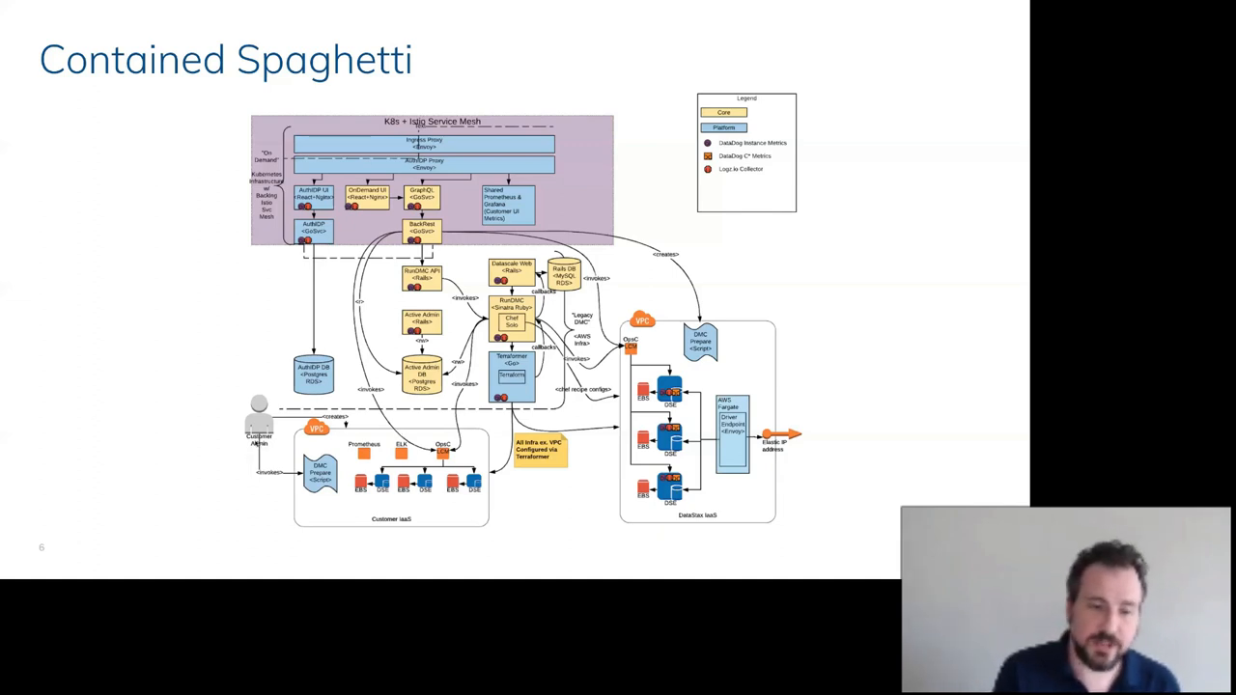
{"action": "mouse_move", "coordinate": [493, 512]}
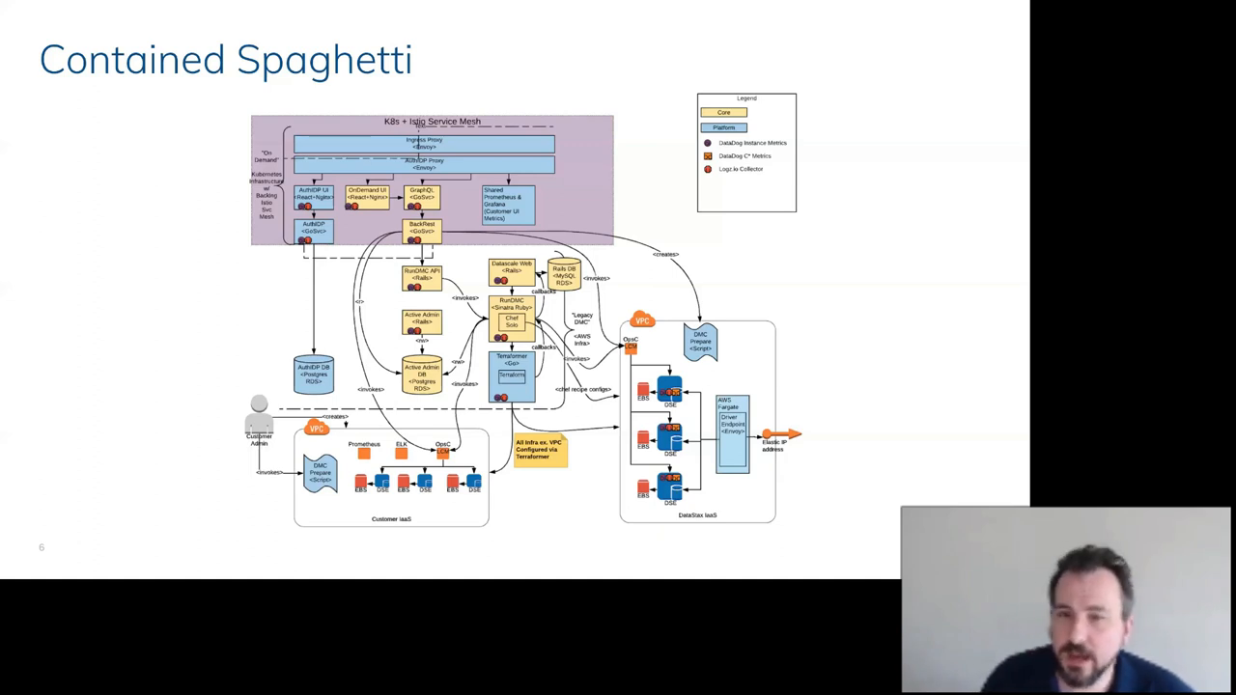
{"action": "mouse_move", "coordinate": [691, 247]}
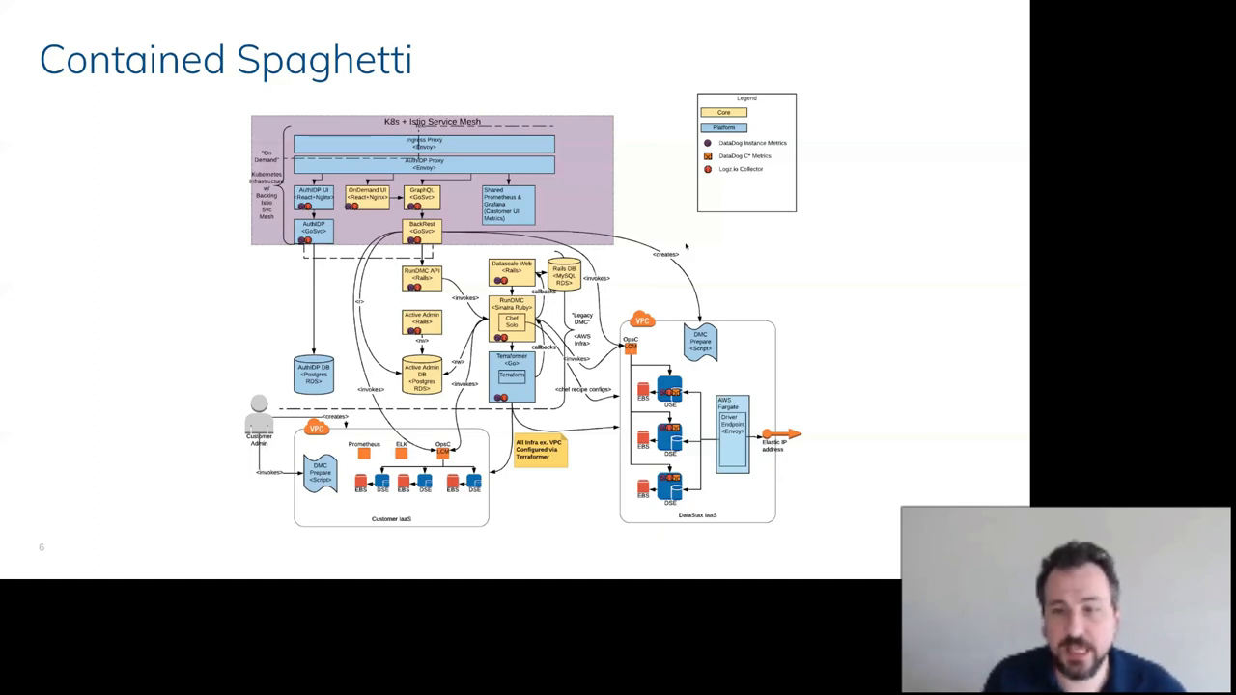
{"action": "mouse_move", "coordinate": [379, 354]}
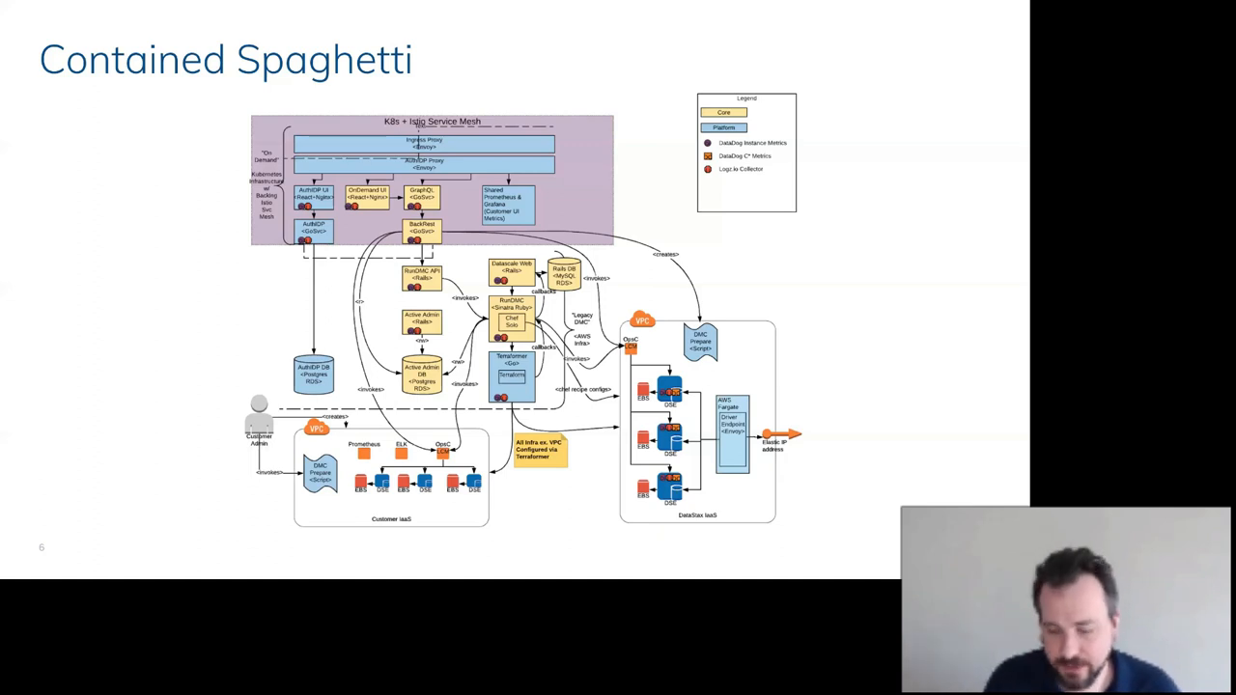
{"action": "key", "text": "right"}
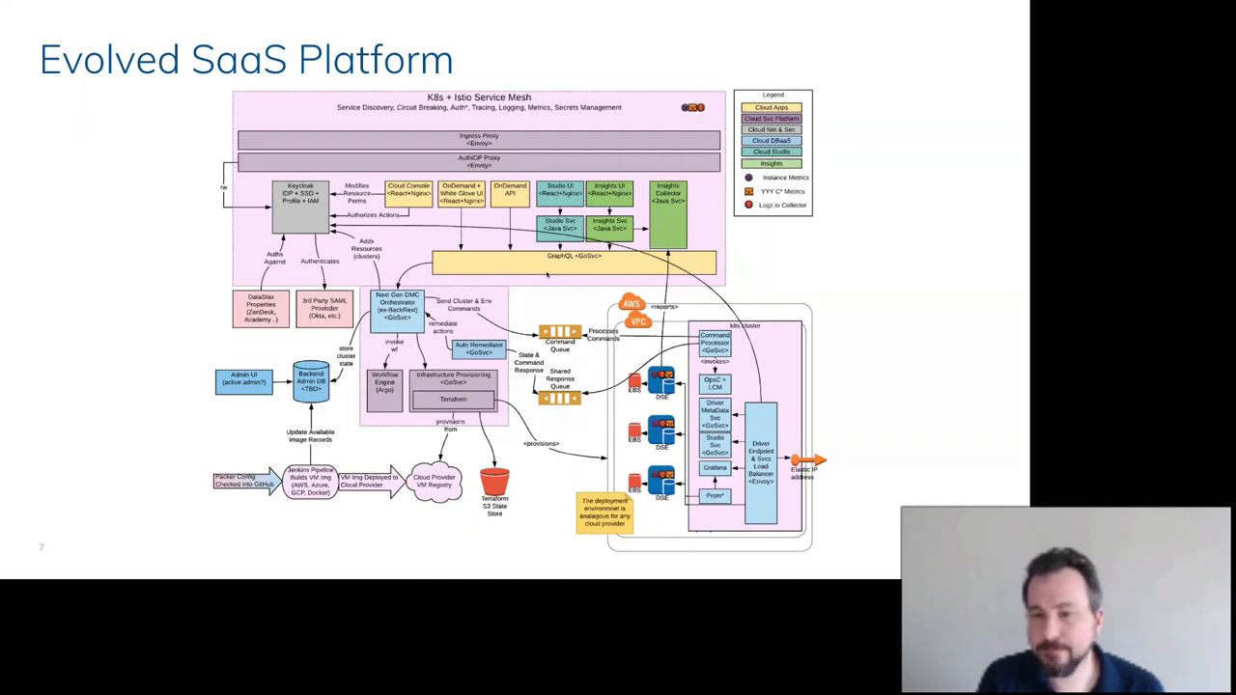
{"action": "mouse_move", "coordinate": [565, 303]}
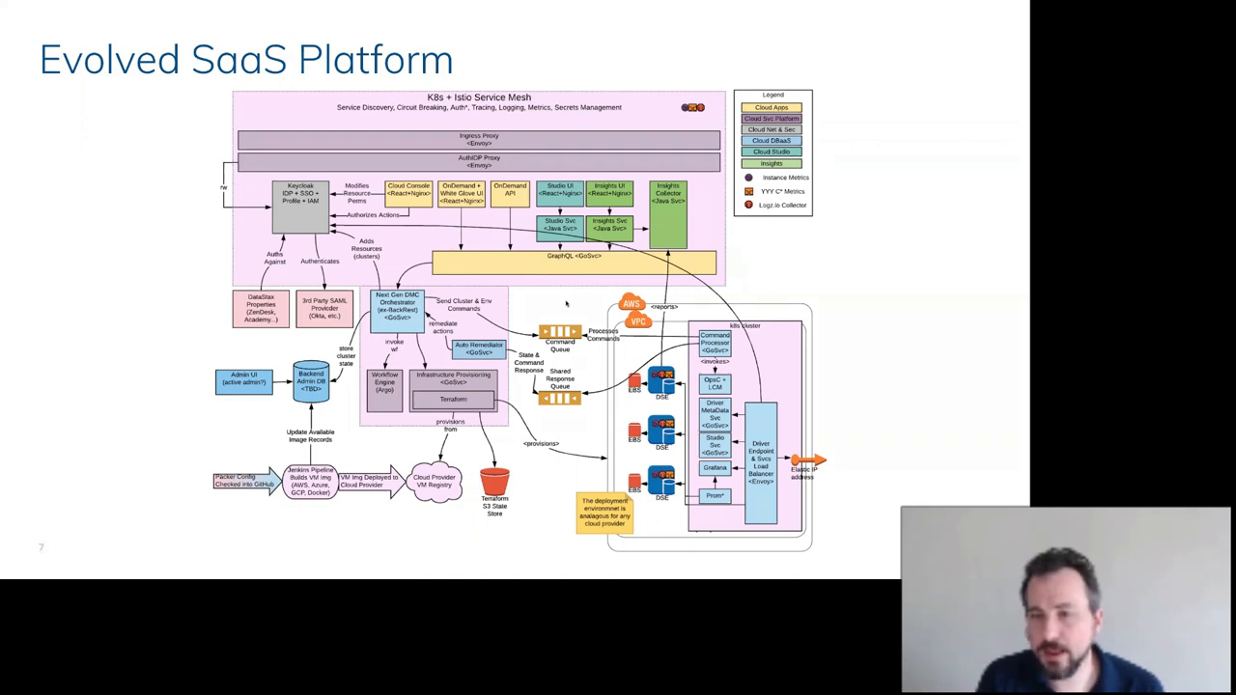
{"action": "key", "text": "Right"}
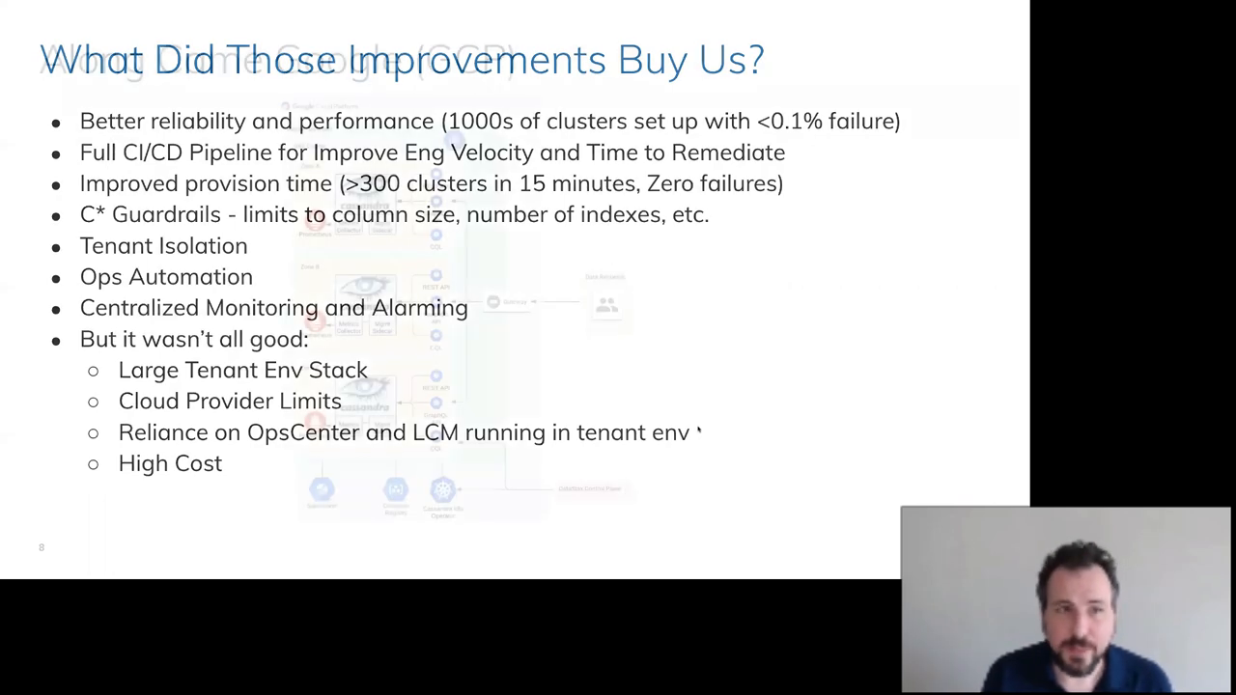
- Advance from slide 8 to slide 9, 'Along Came Google (GCP)'
{"action": "key", "text": "Right"}
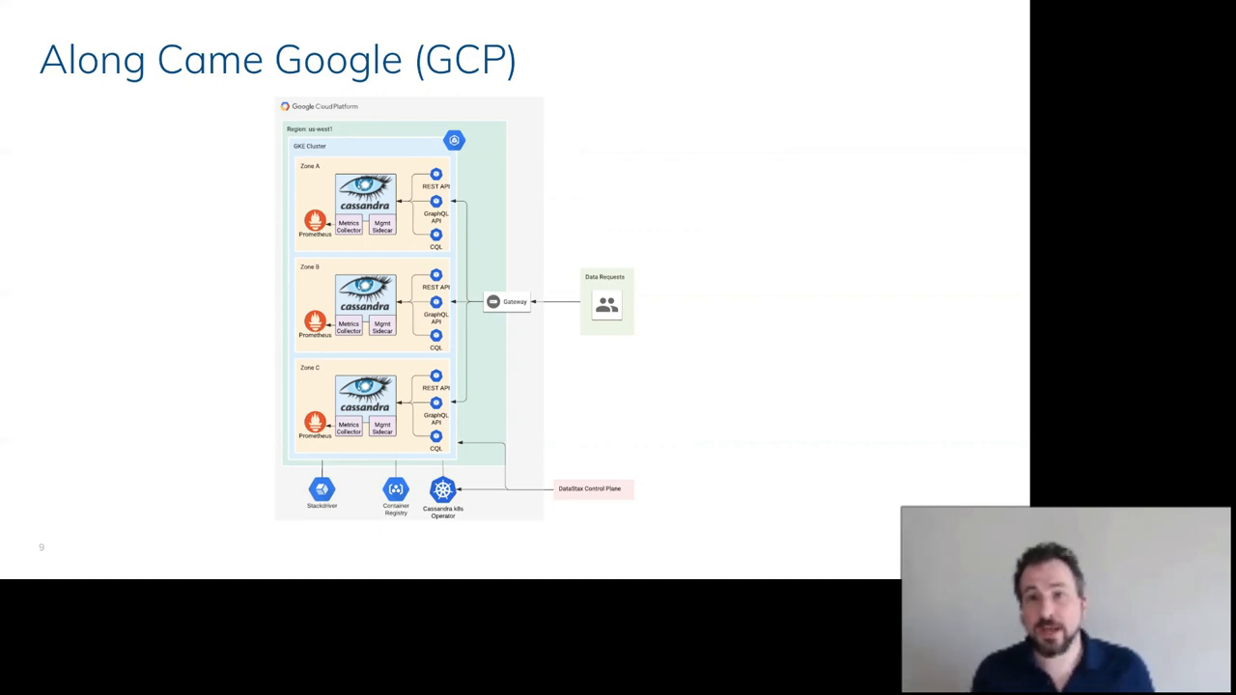
{"action": "mouse_move", "coordinate": [769, 467]}
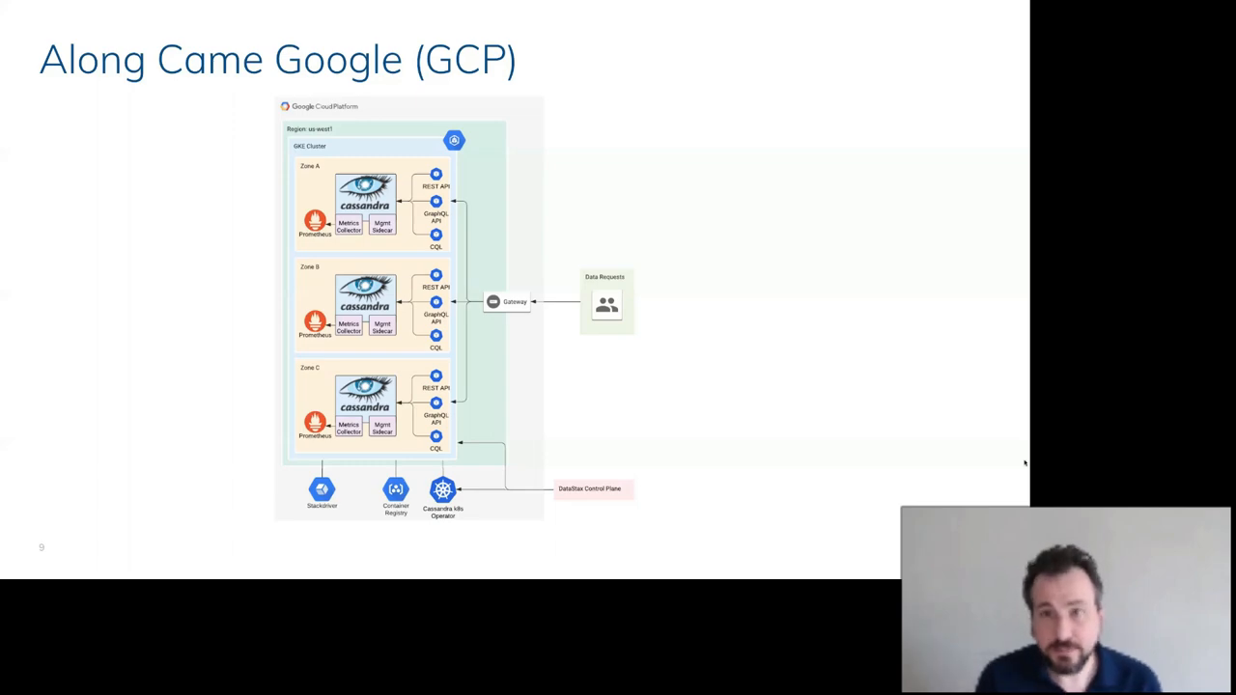
- Advance from the GCP diagram to slide 10, 'Life Got Better'
{"action": "key", "text": "Right"}
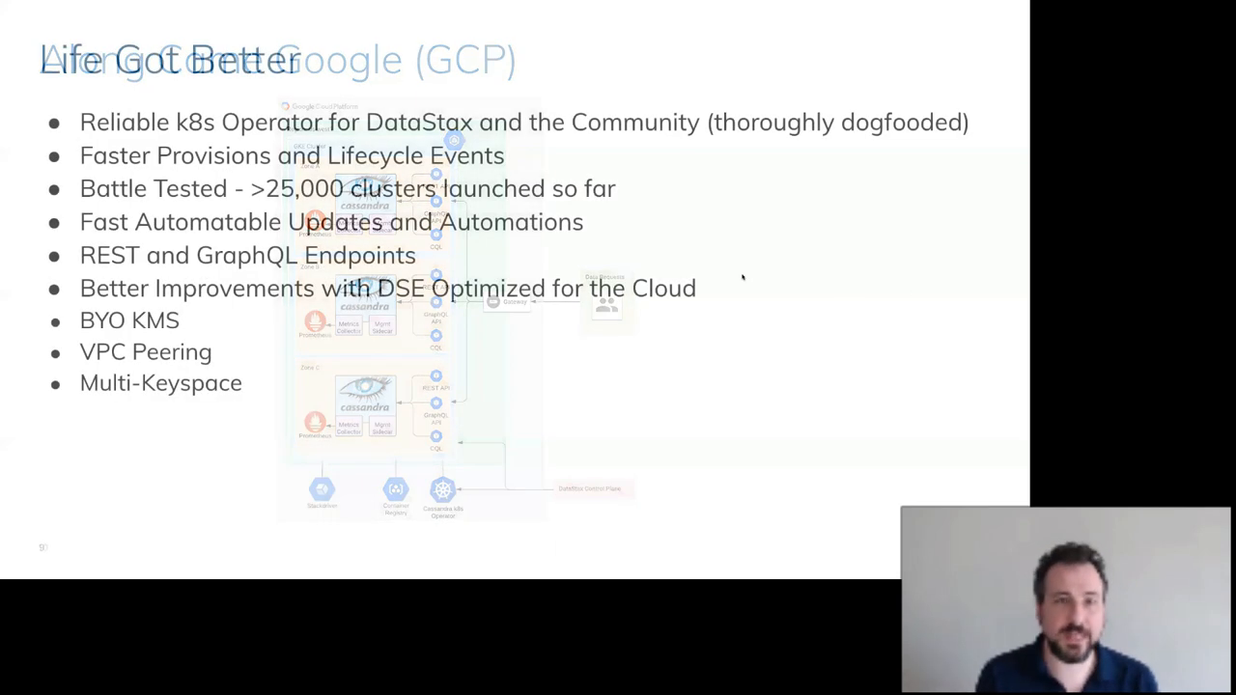
- Advance to slide 11, 'Deployment Evolved - Multi-Tenancy', showing tenants in one GKE cluster
{"action": "key", "text": "Right"}
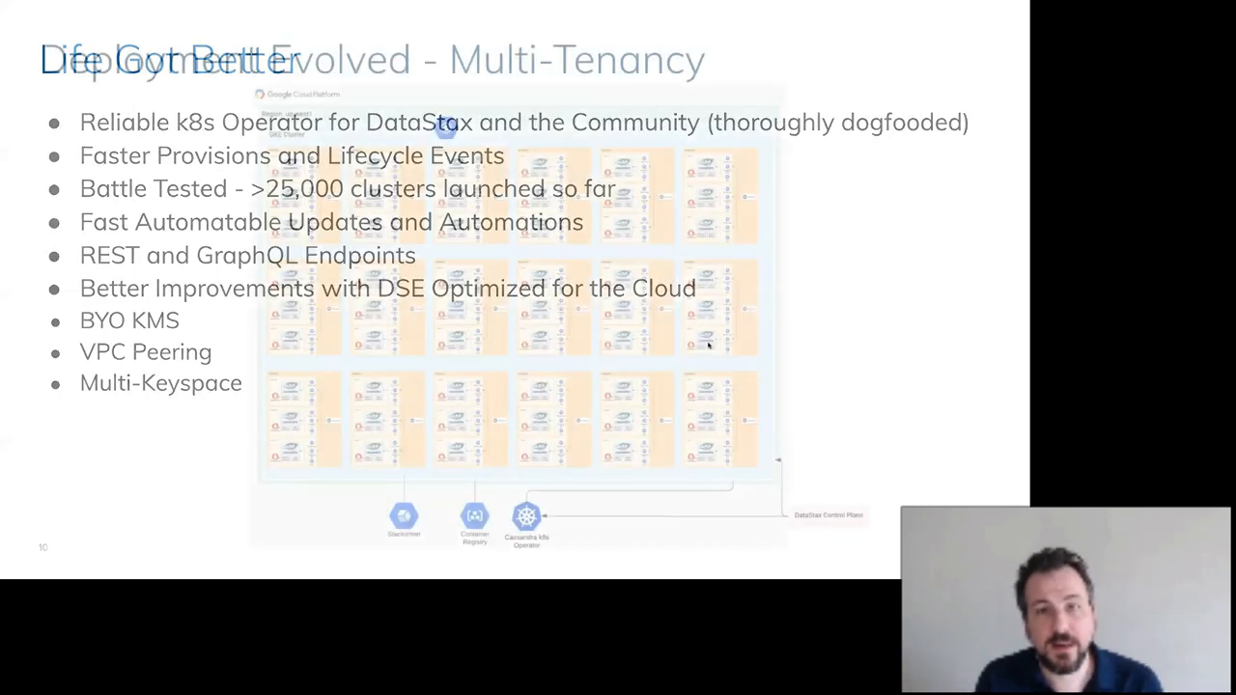
{"action": "key", "text": "Right"}
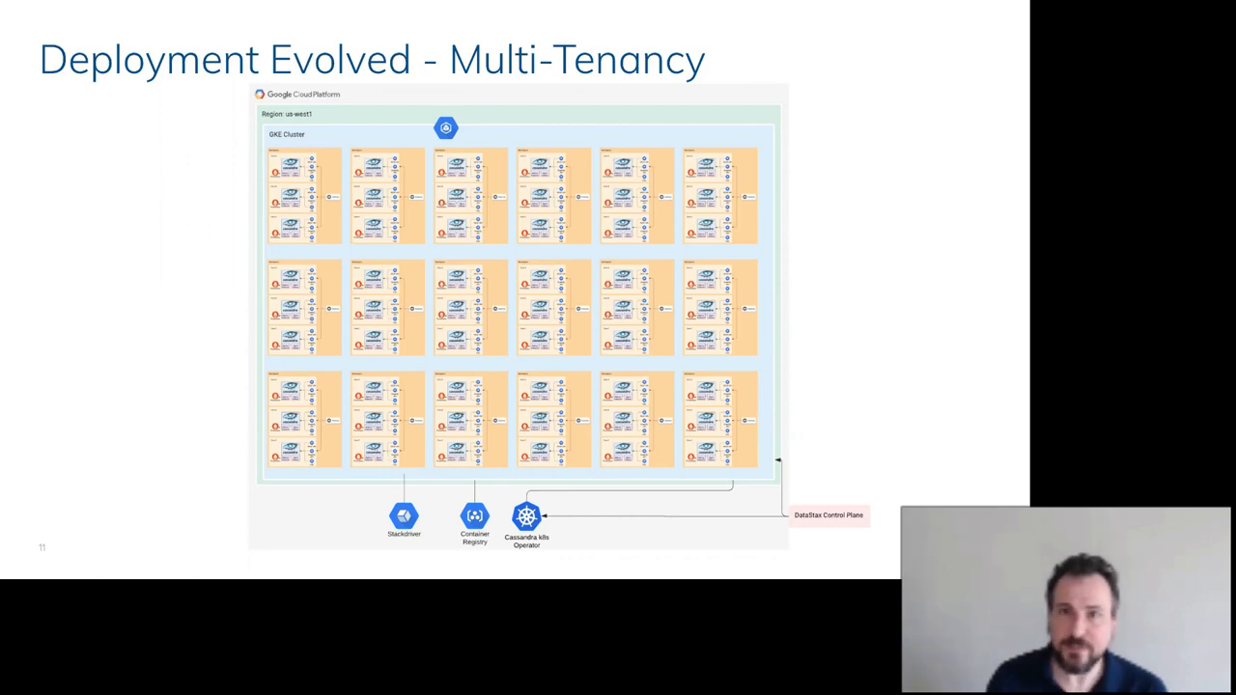
{"action": "mouse_move", "coordinate": [768, 277]}
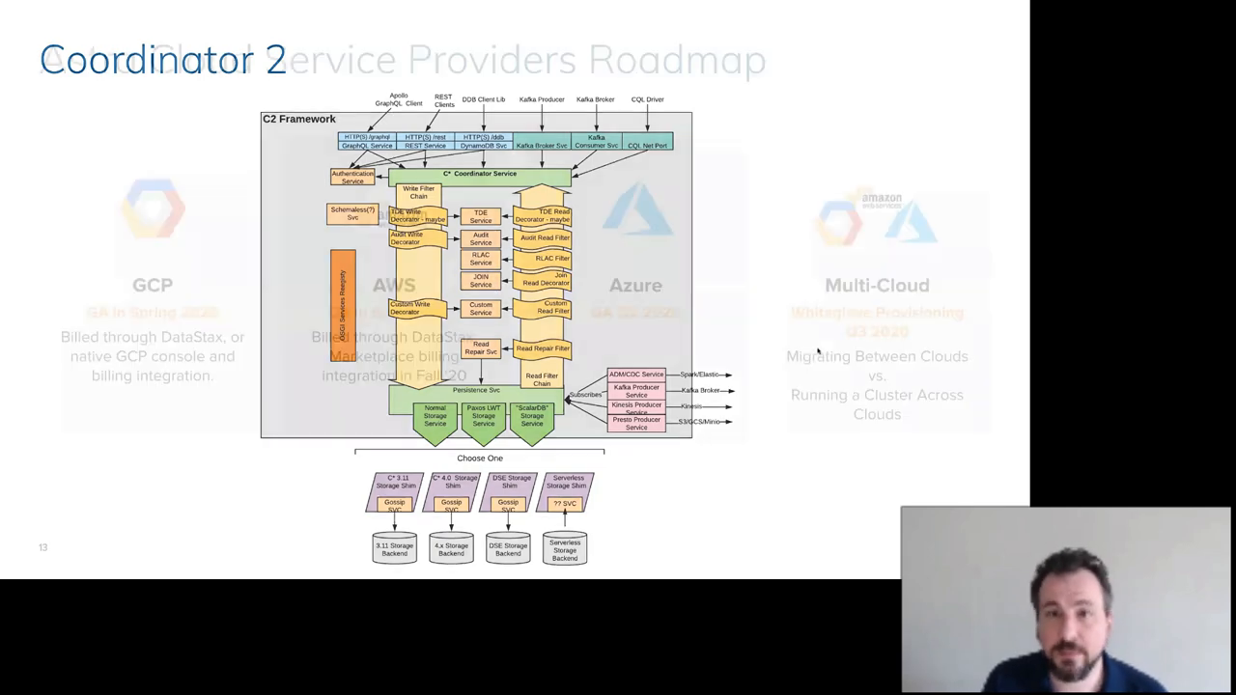
{"action": "key", "text": "Right"}
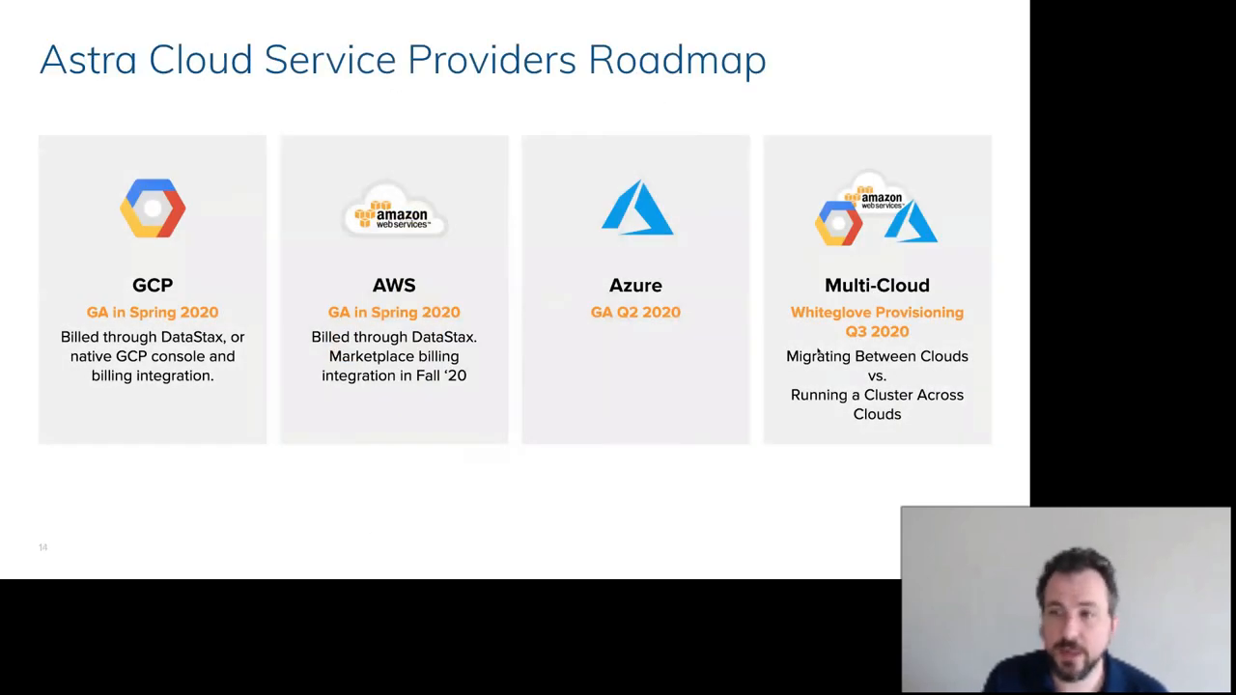
{"action": "mouse_move", "coordinate": [821, 333]}
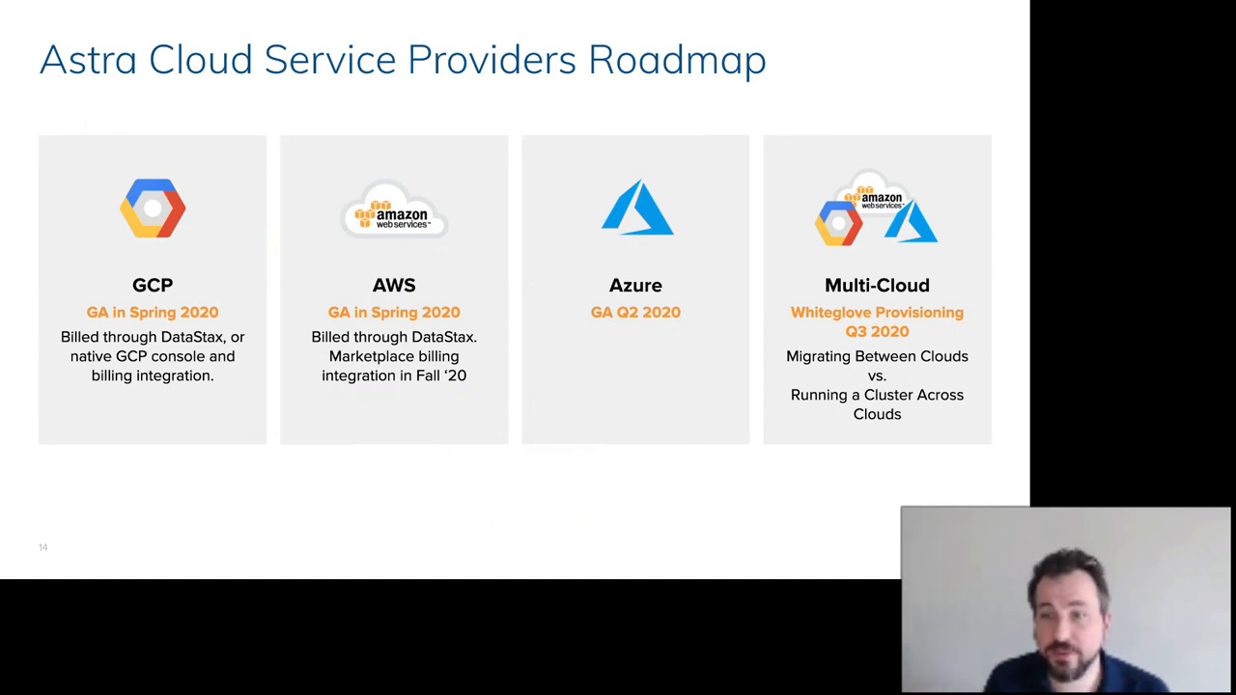
{"action": "mouse_move", "coordinate": [817, 315]}
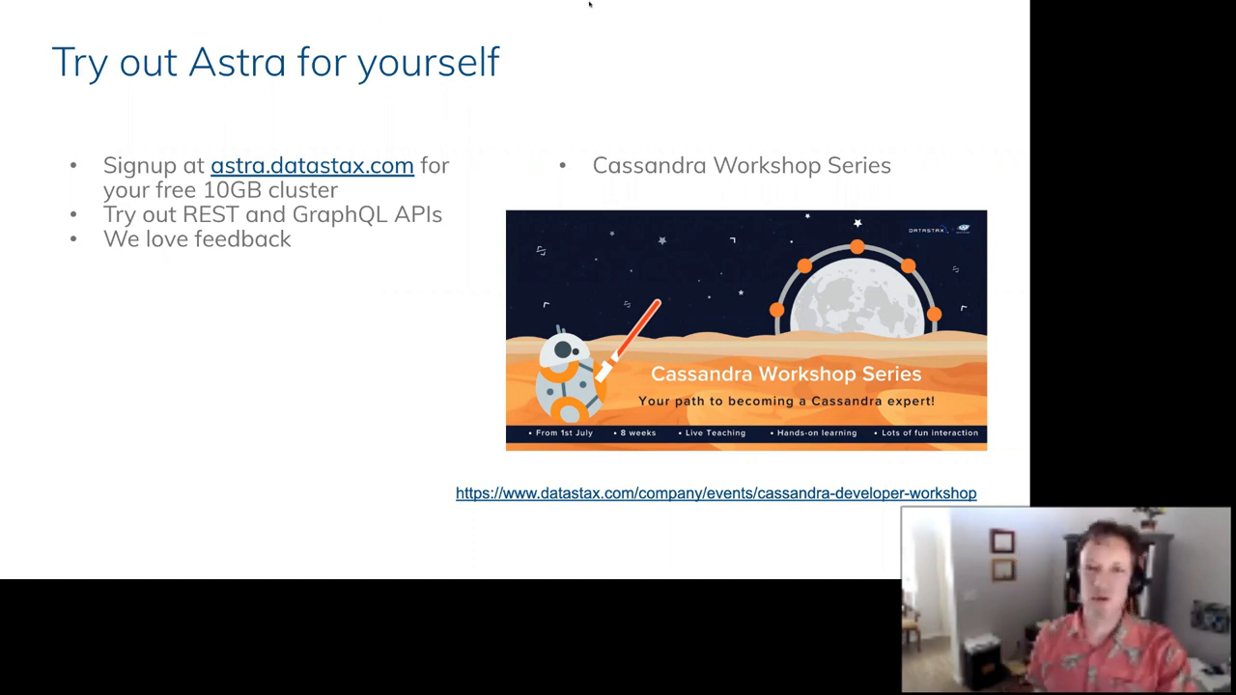
{"action": "mouse_move", "coordinate": [799, 128]}
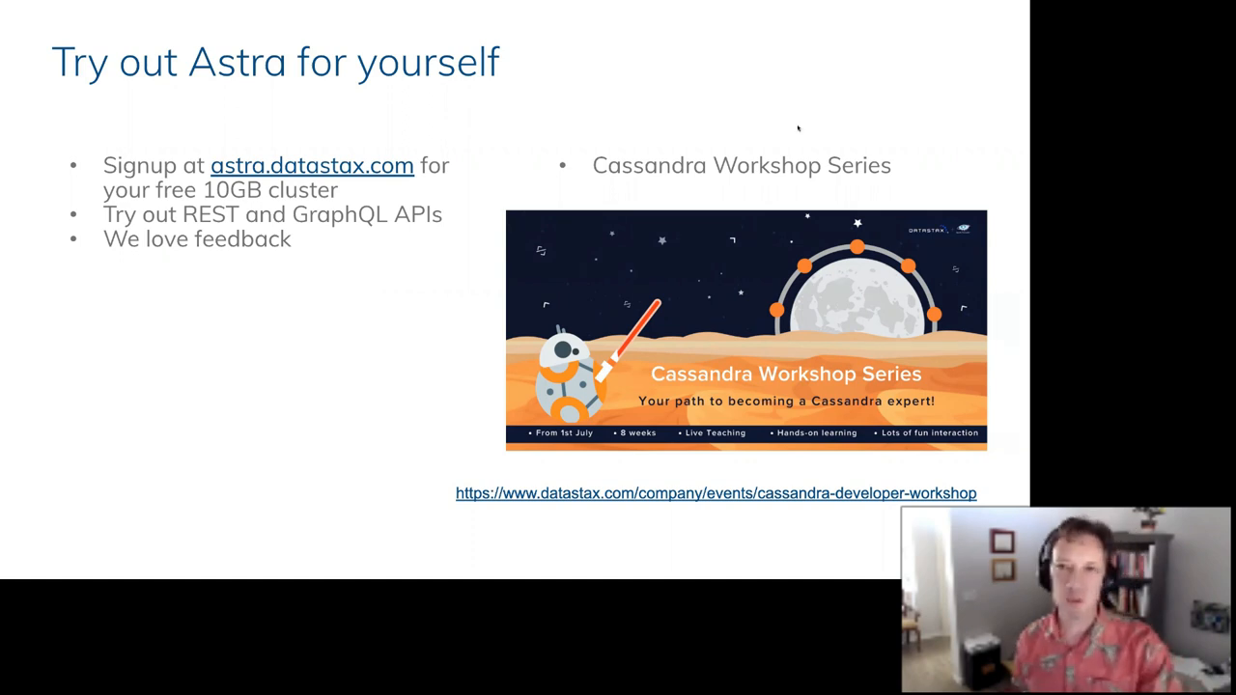
{"action": "mouse_move", "coordinate": [890, 229]}
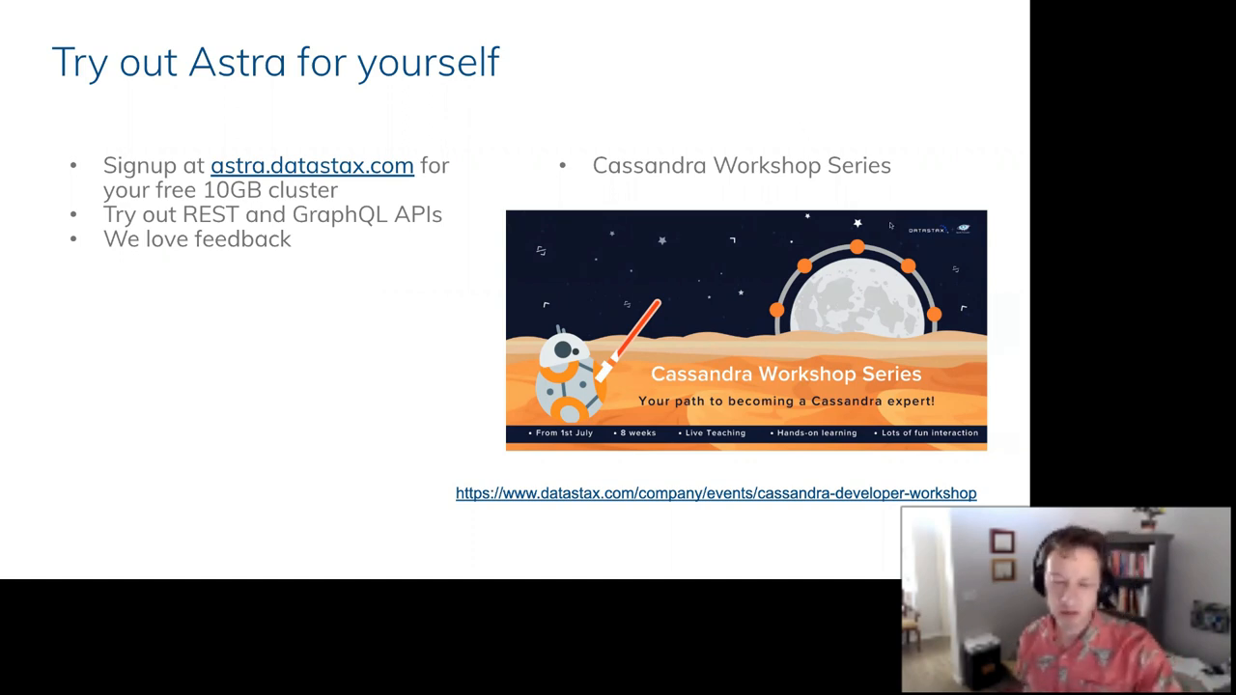